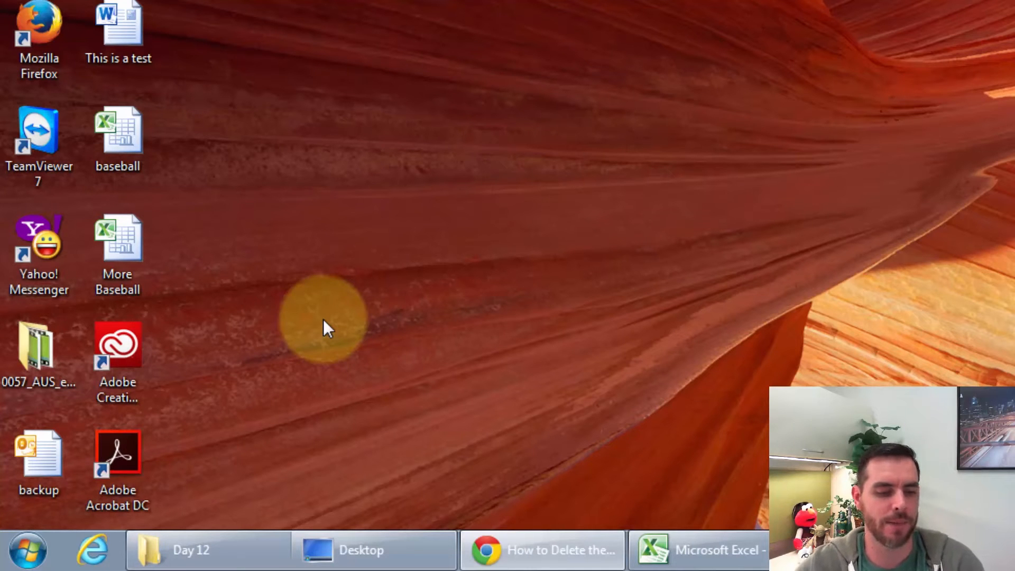
- Search the Start Menu for 'regedit' so Registry Editor appears as a result
click(28, 550)
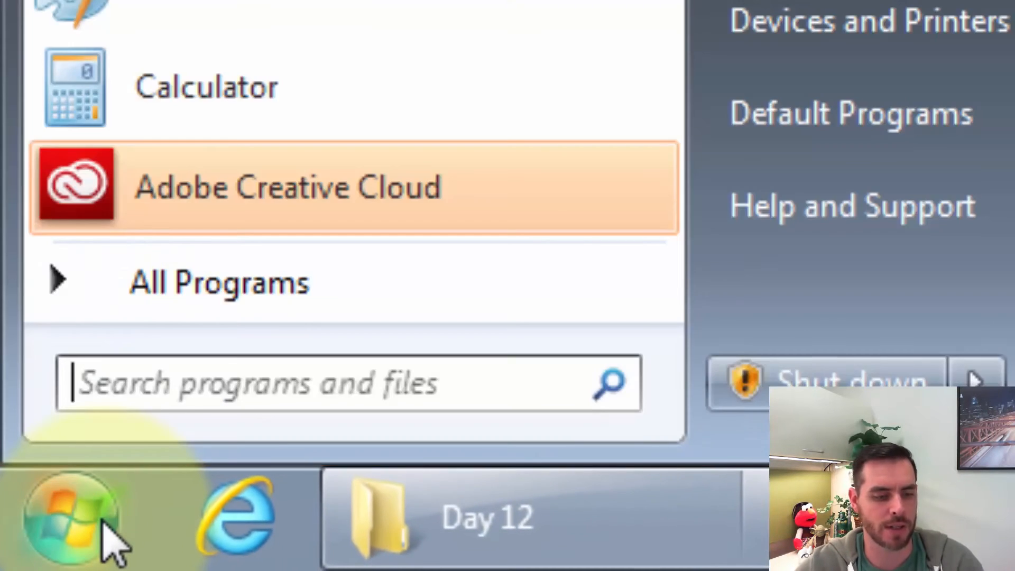
mouse_move(233, 330)
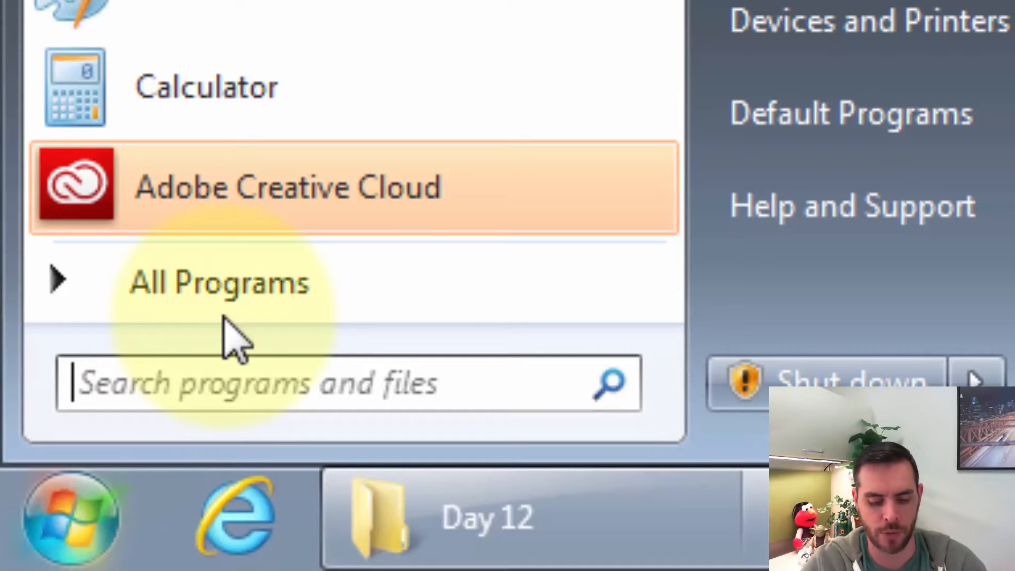
text(regedit)
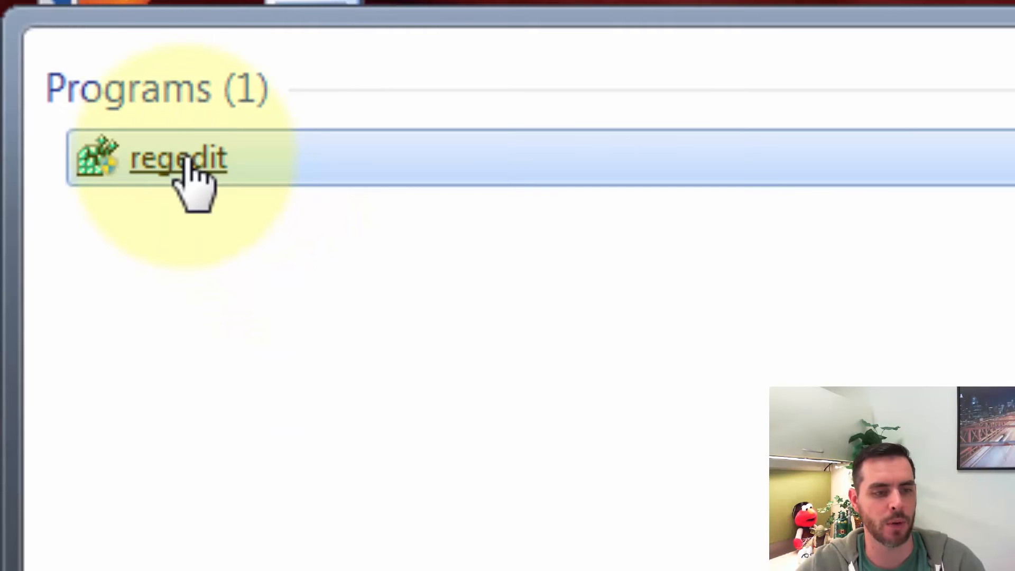
click(178, 157)
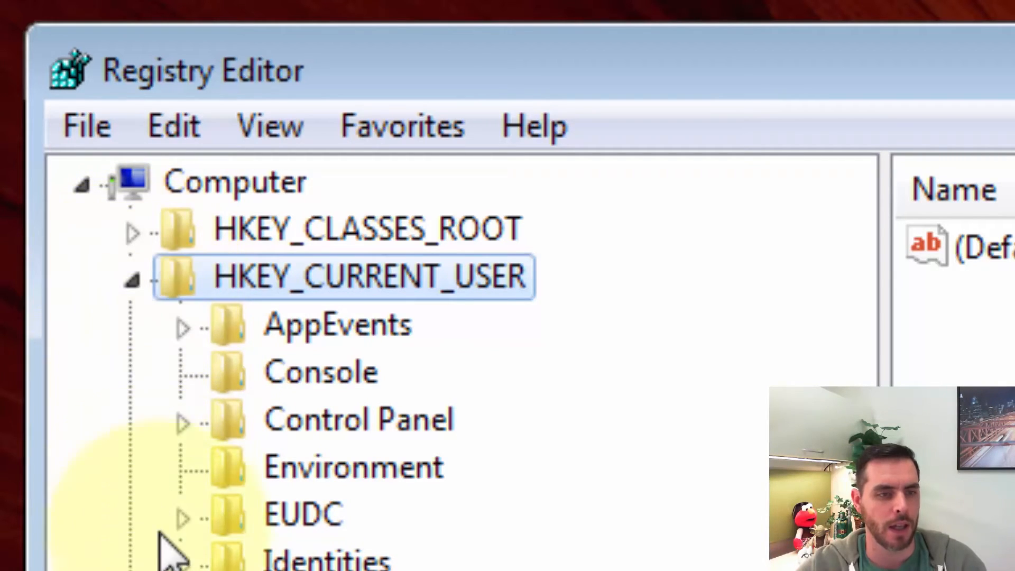
- Expand HKEY_CURRENT_USER > Software > Adobe > Adobe Acrobat down to the version subkeys
scroll(down, 3)
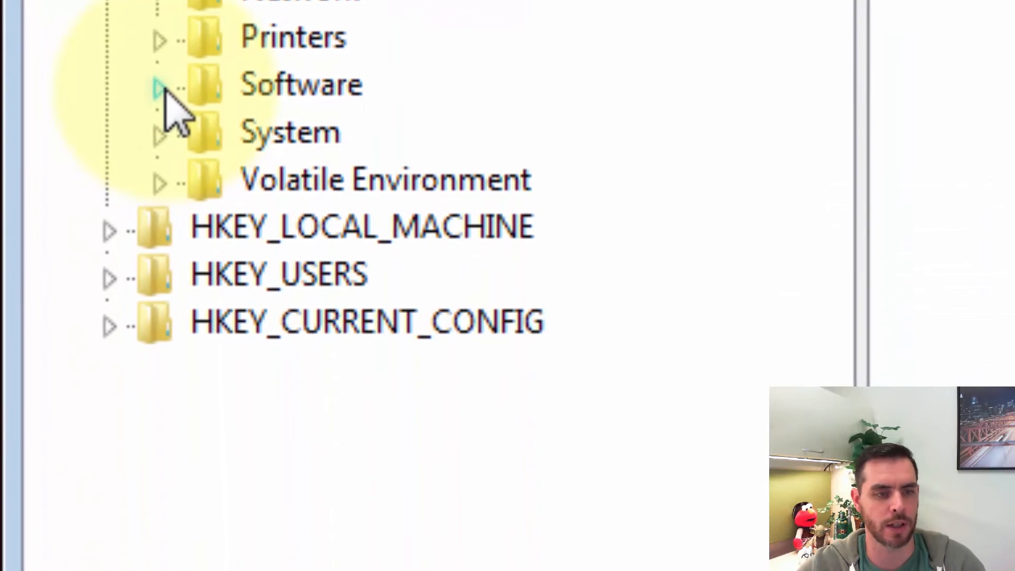
click(158, 84)
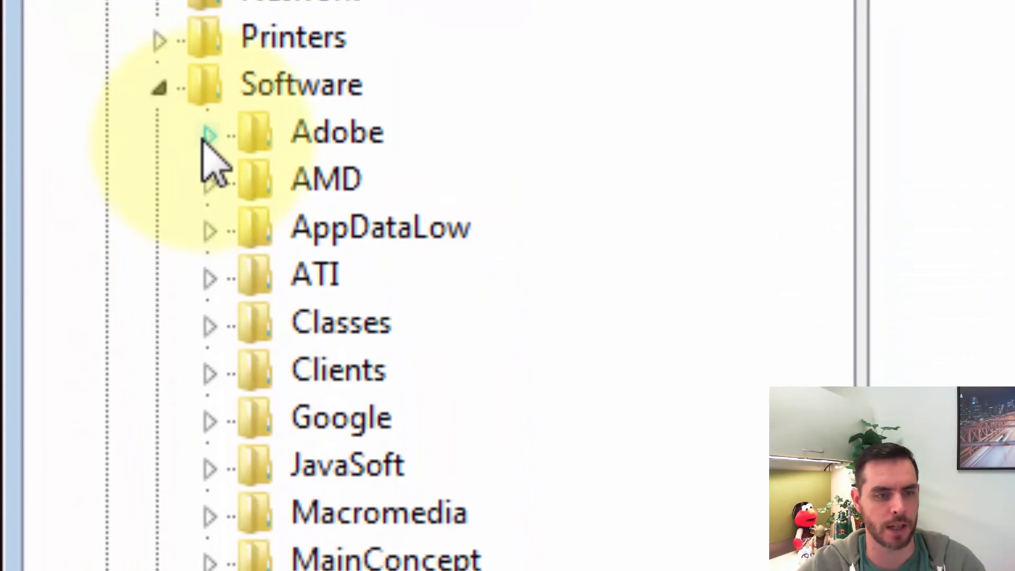
click(208, 132)
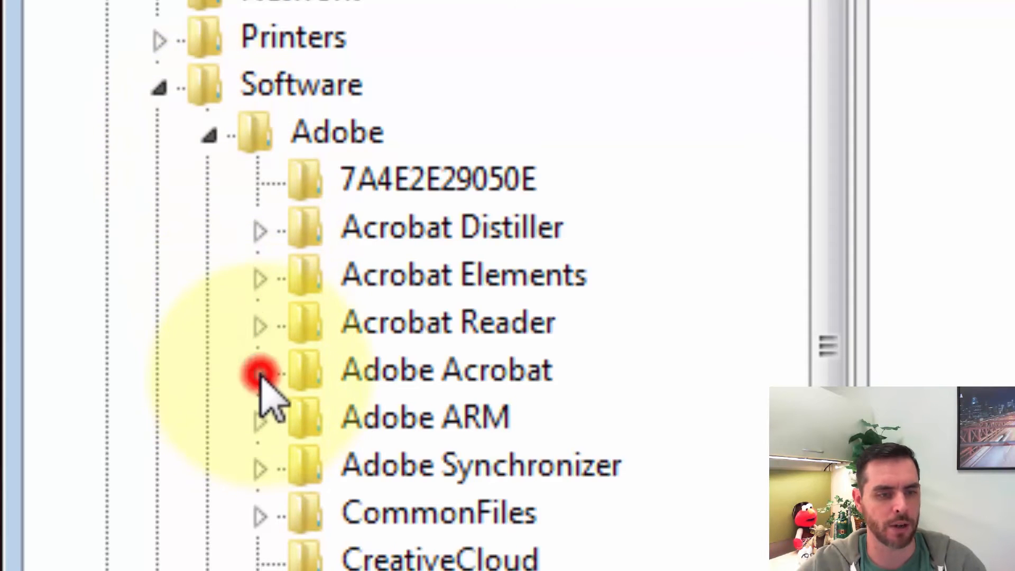
click(260, 369)
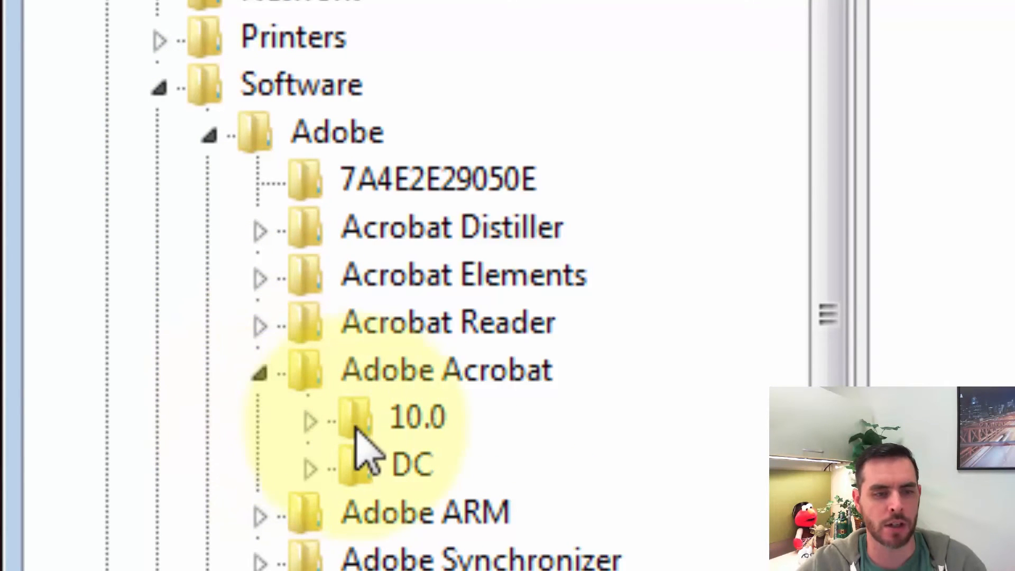
scroll(down, 3)
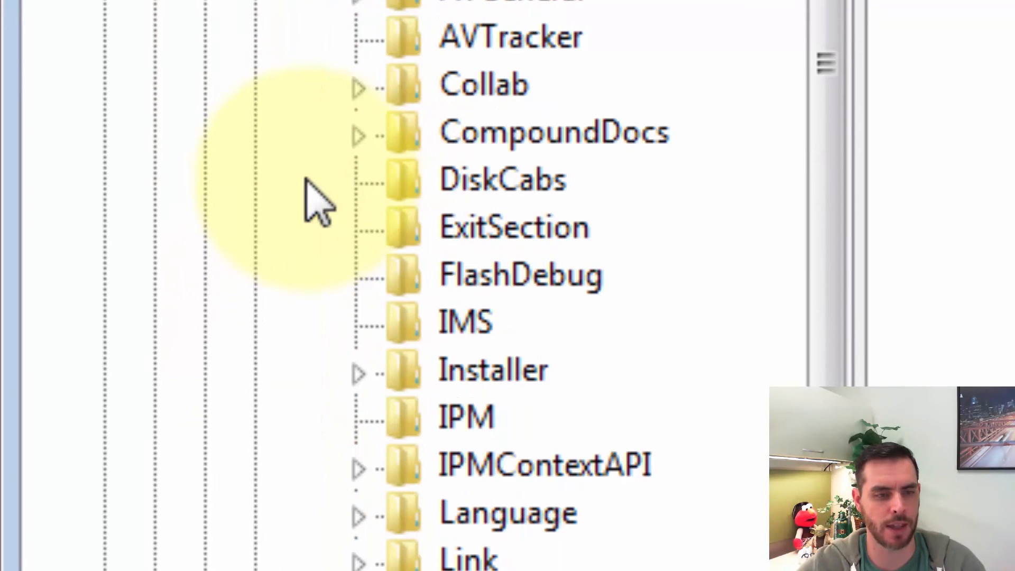
- Expand AVGeneral and cRecentFiles to reveal entries c1–c4, with cRecentFiles' context menu shown
scroll(up, 3)
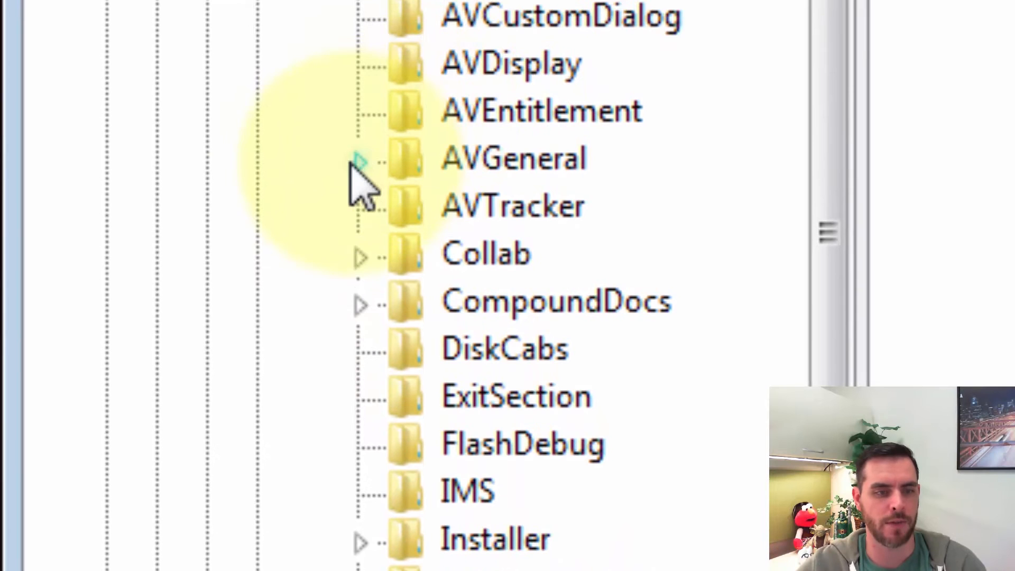
click(359, 159)
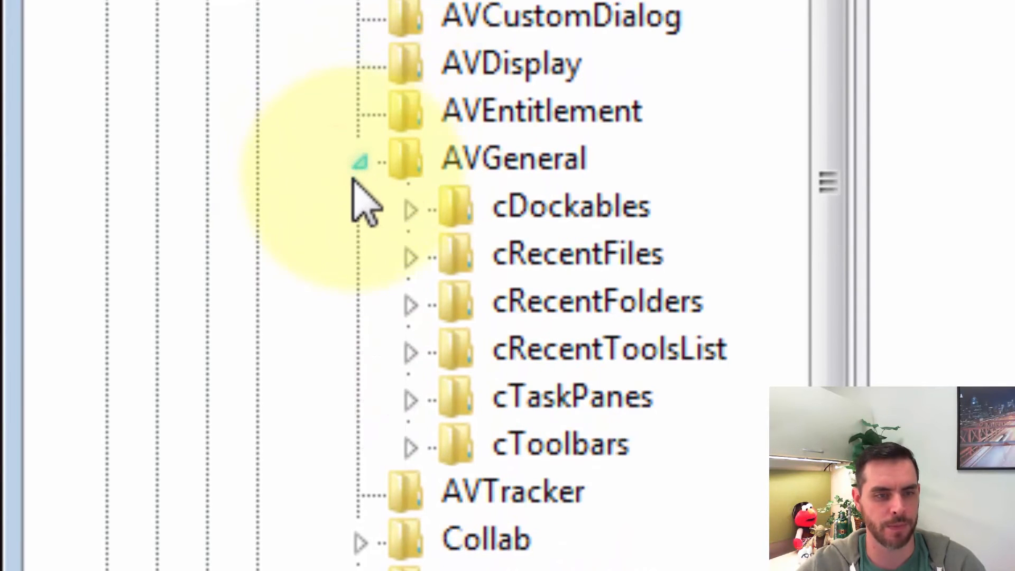
click(410, 252)
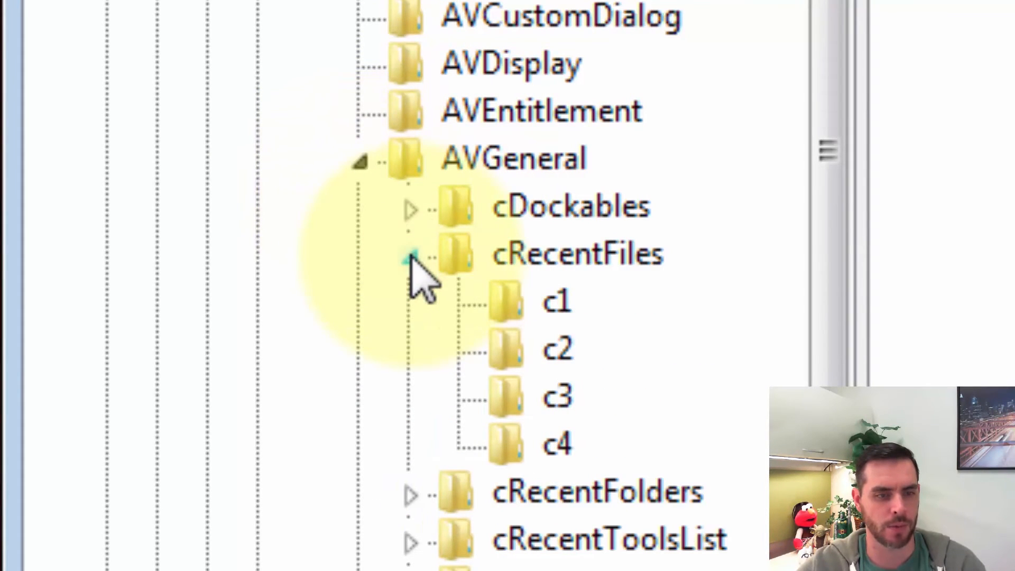
click(413, 257)
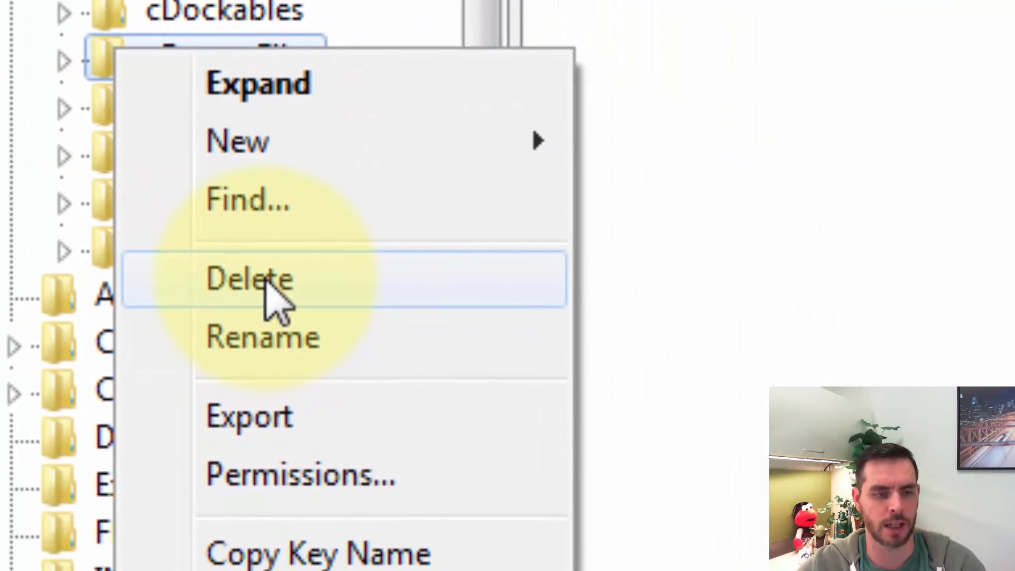
- Delete the cRecentFiles key with all its subkeys and confirm the deletion
click(249, 278)
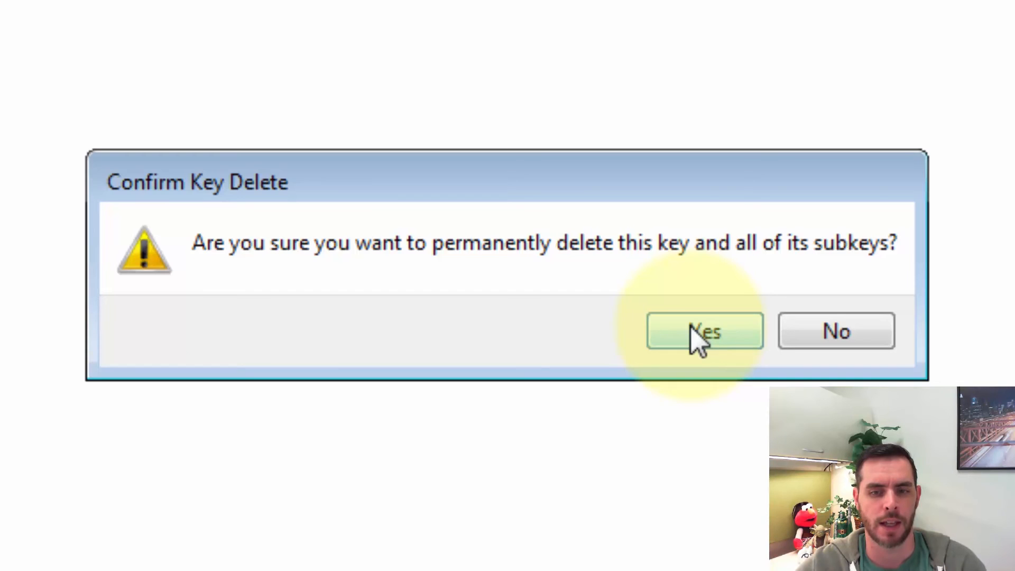
click(704, 331)
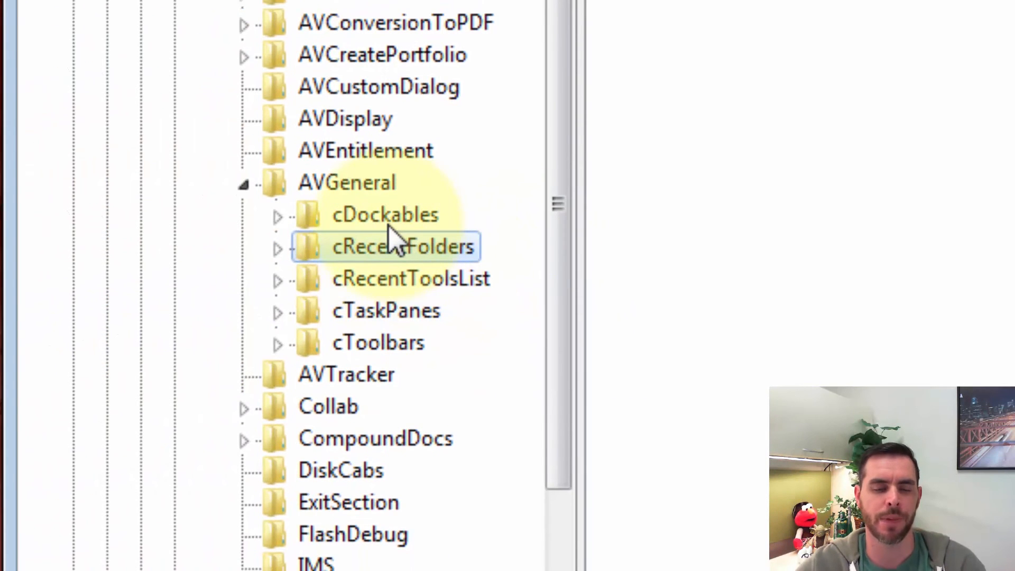
mouse_move(508, 274)
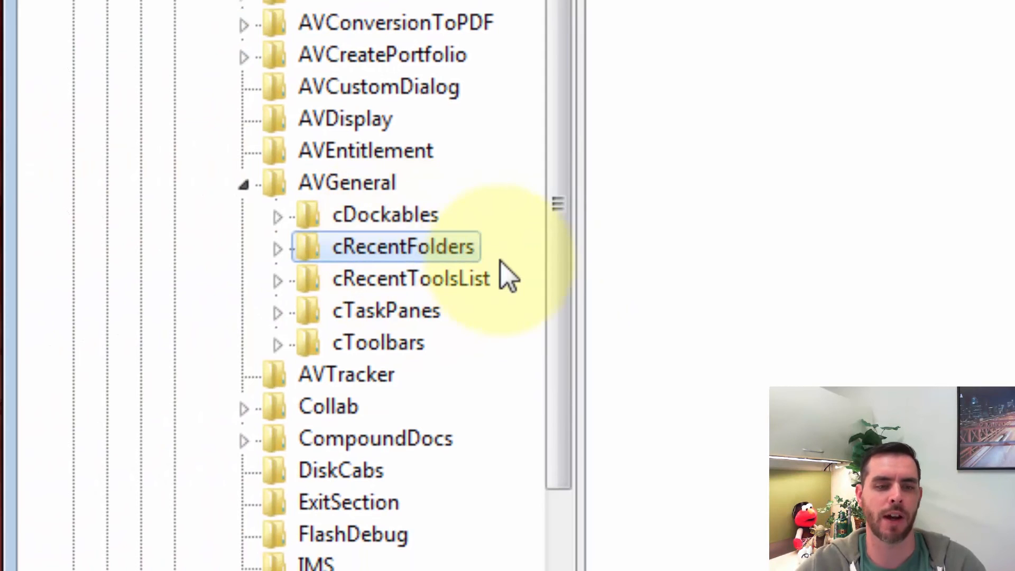